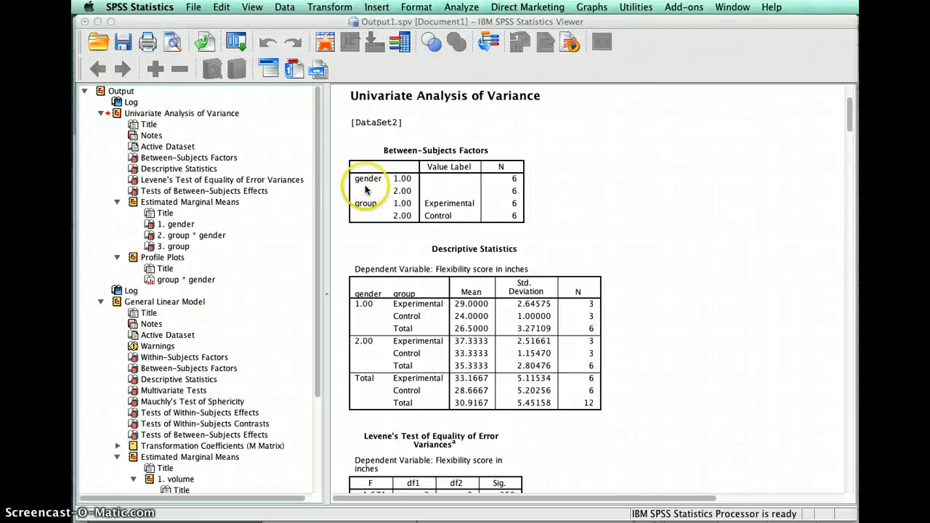
mouse_move(334, 207)
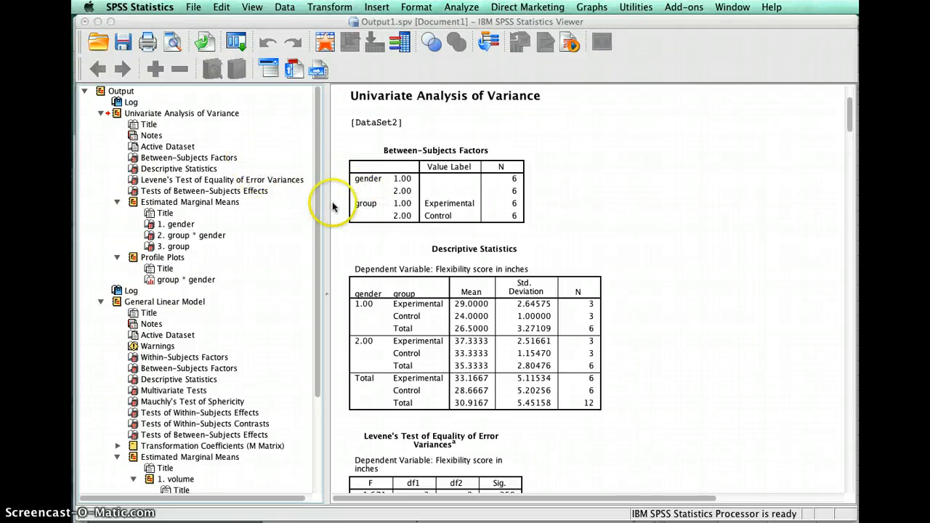
mouse_move(358, 209)
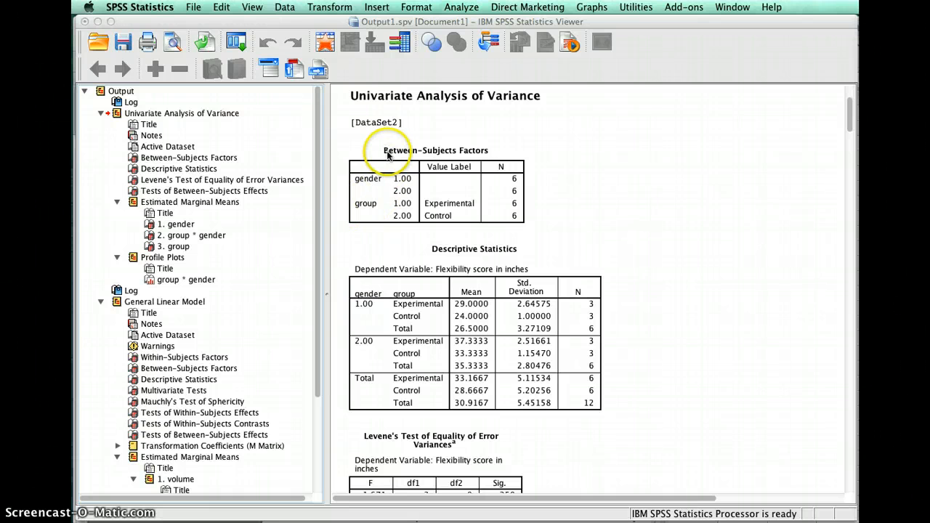
Check the SPSS version information from the options menu and dismiss it.
left_click(139, 6)
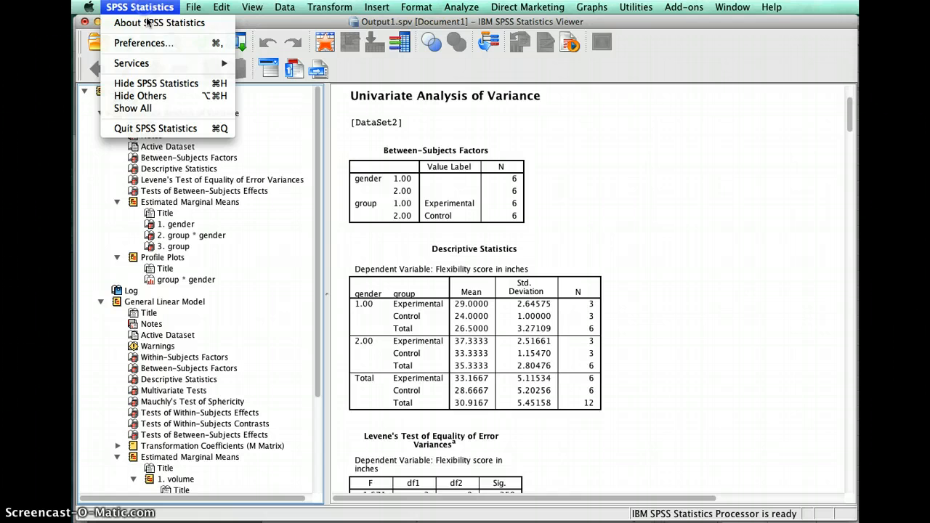
left_click(158, 24)
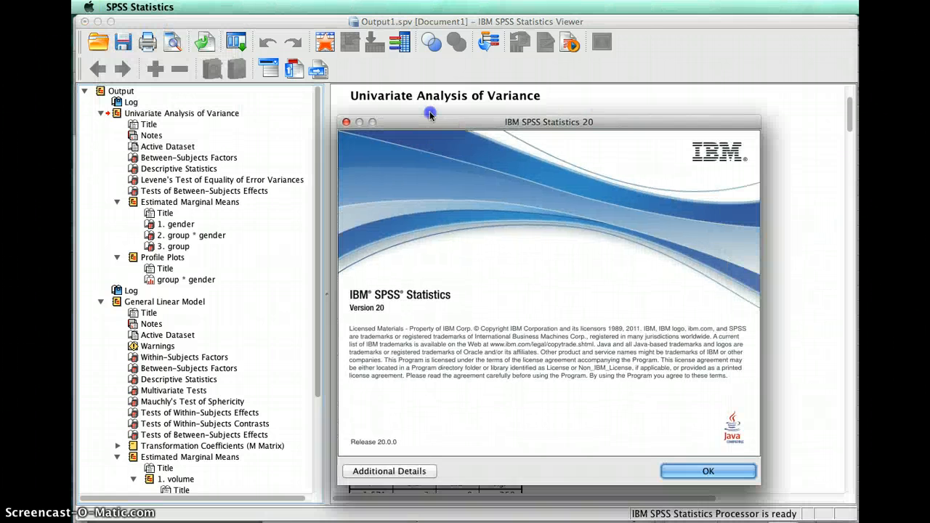
left_click_drag(549, 122, 517, 106)
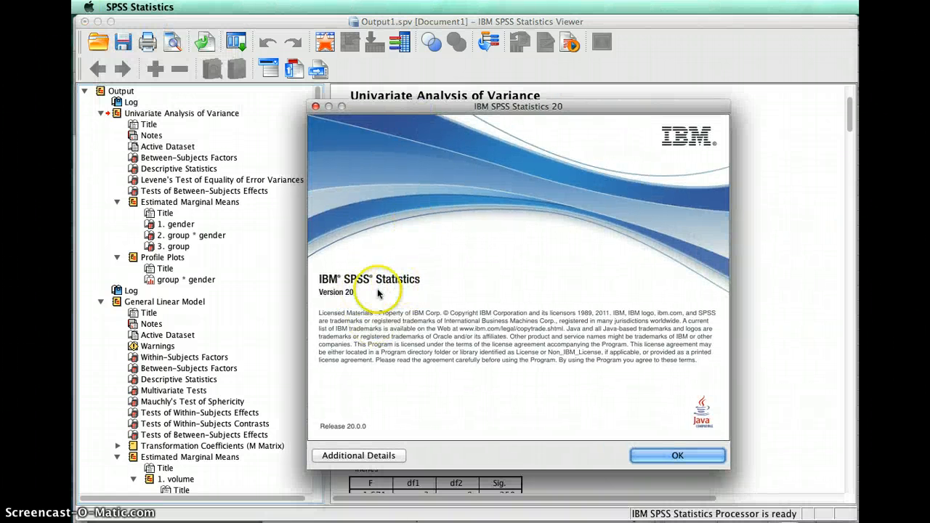
mouse_move(676, 457)
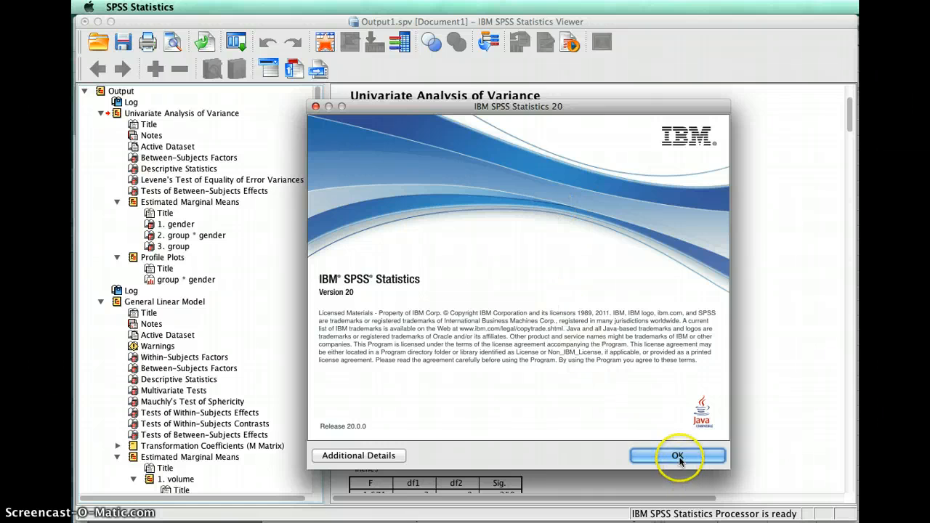
left_click(677, 456)
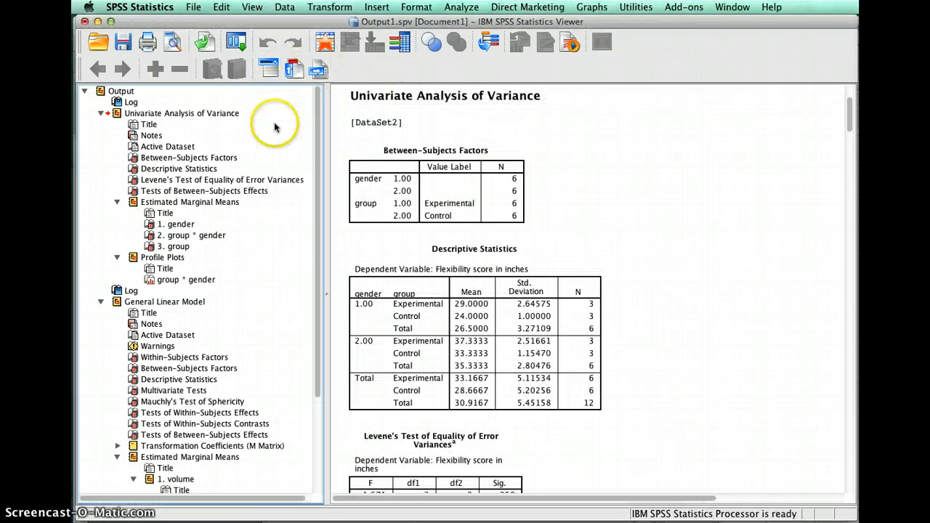
mouse_move(153, 116)
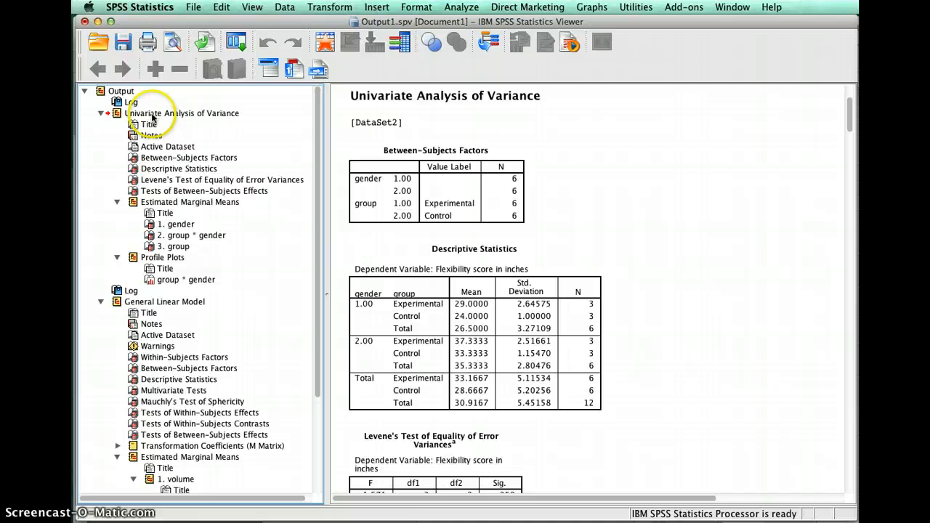
Select the whole Univariate Analysis of Variance output block in the Viewer outline.
left_click(183, 113)
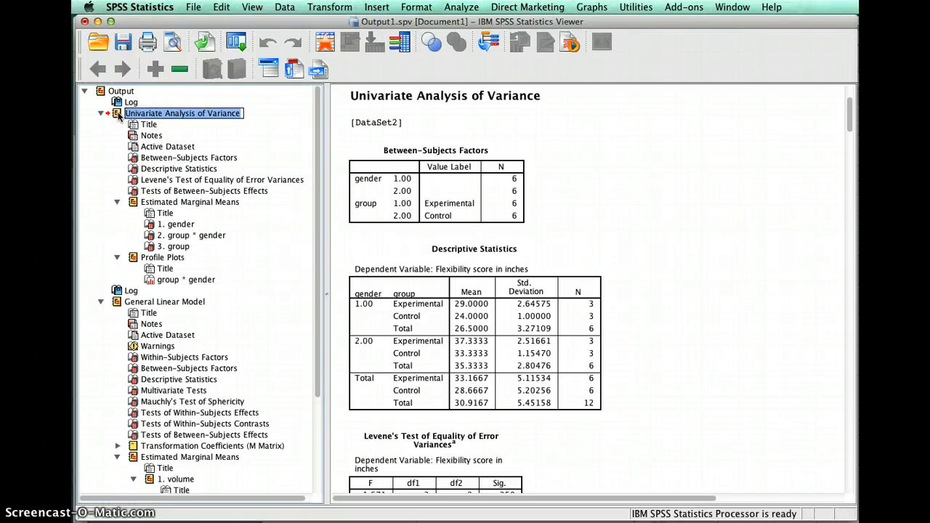
left_click(182, 113)
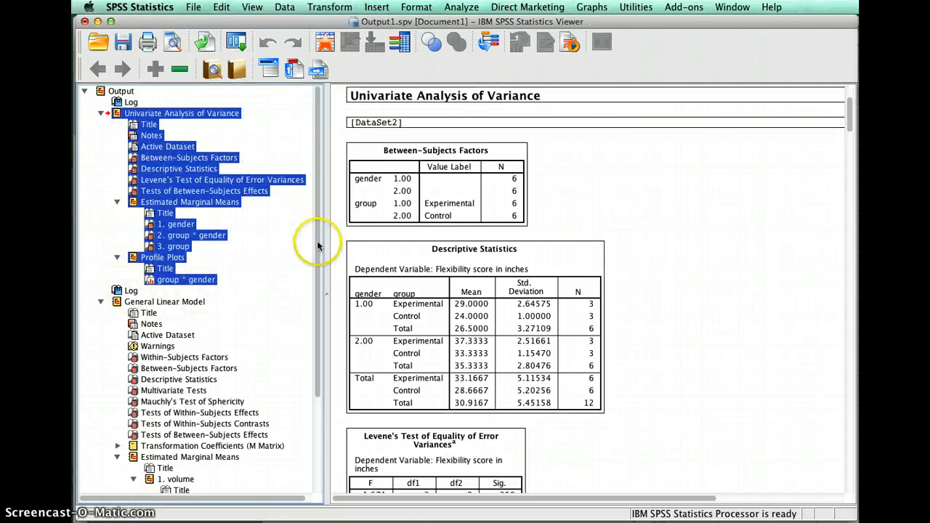
mouse_move(299, 207)
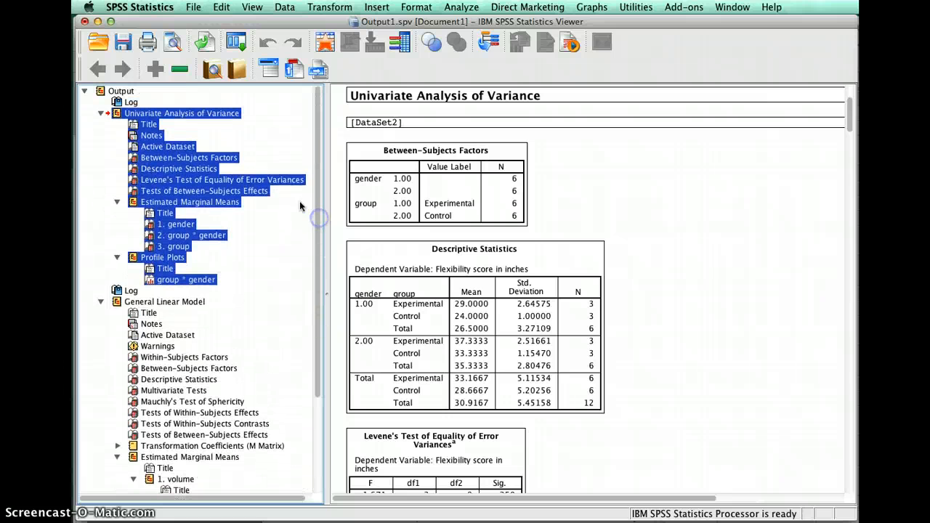
mouse_move(210, 157)
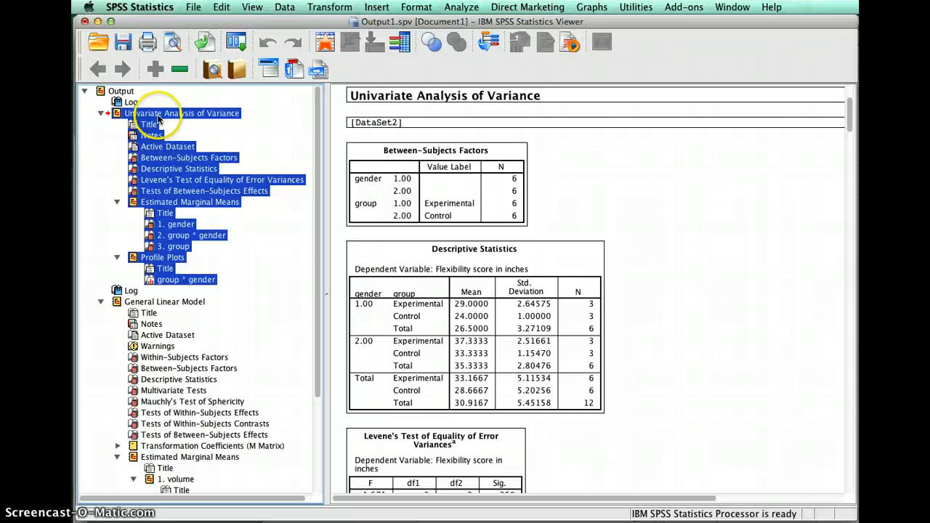
mouse_move(247, 143)
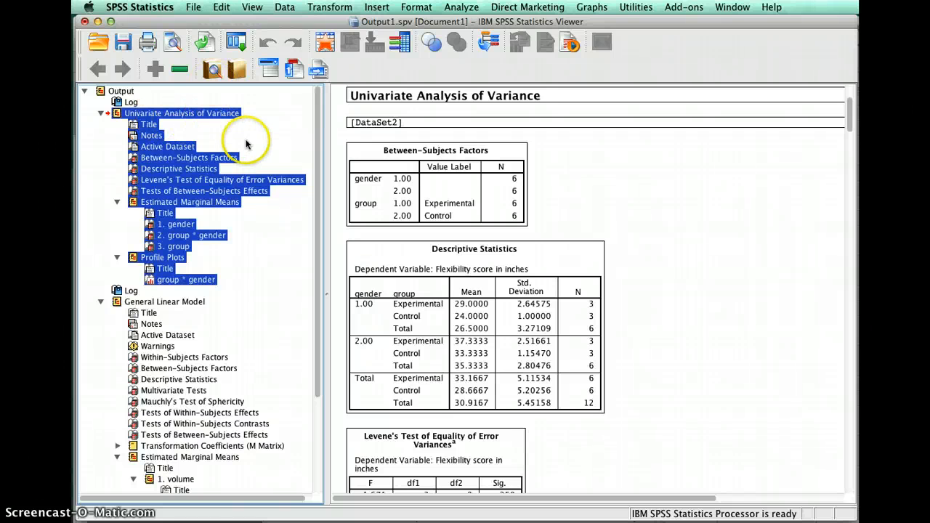
mouse_move(183, 187)
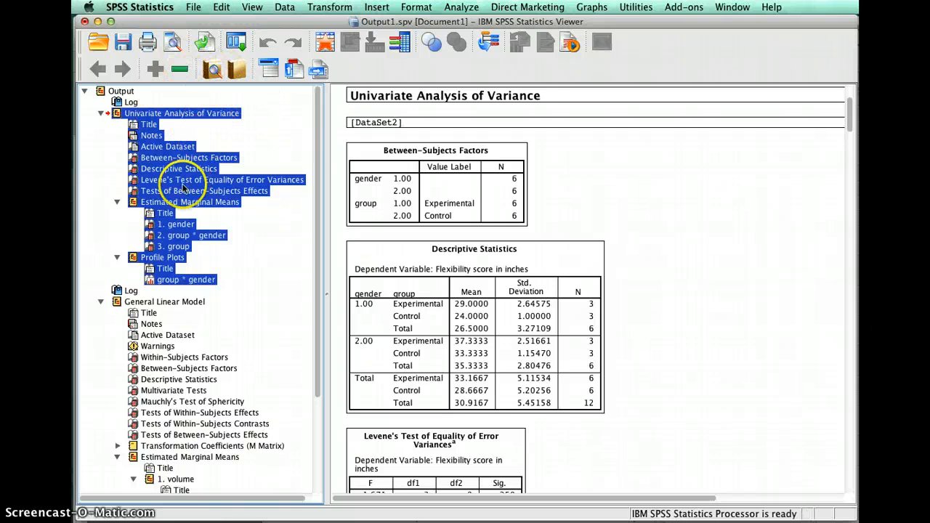
mouse_move(225, 186)
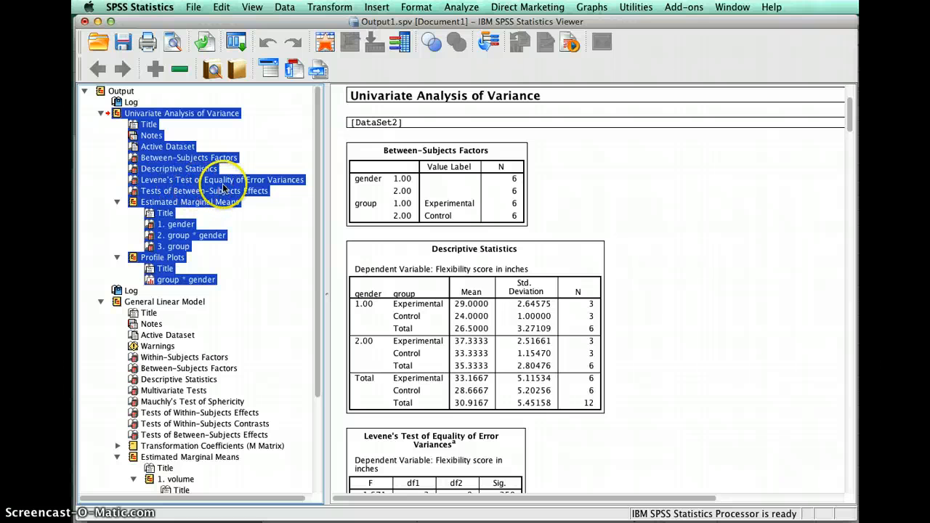
mouse_move(186, 189)
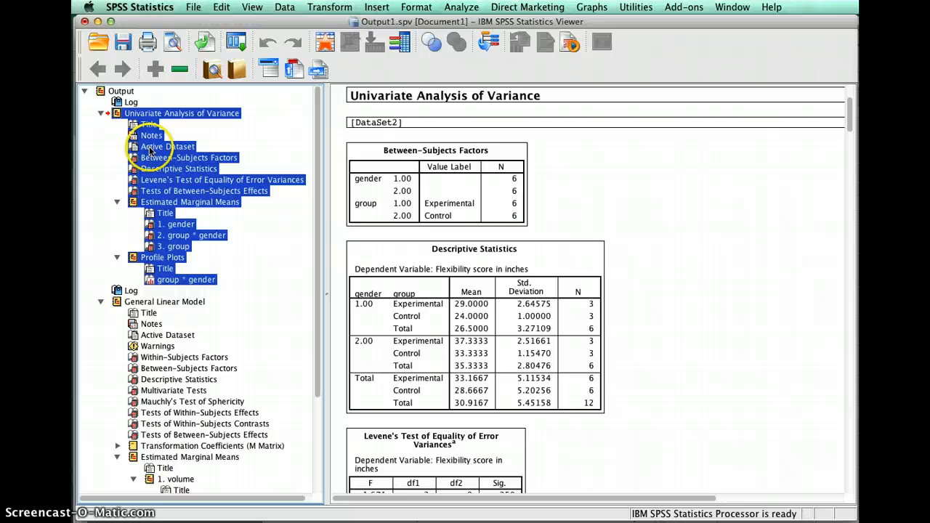
mouse_move(204, 18)
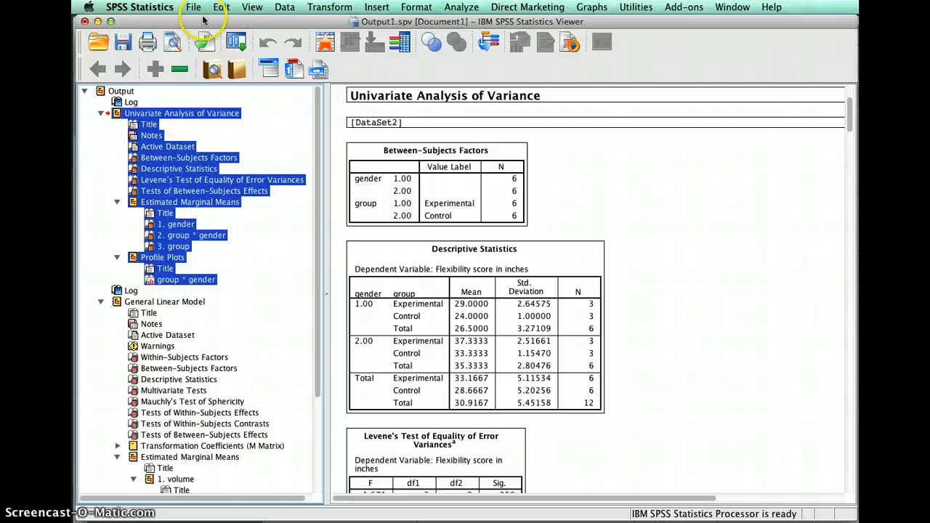
left_click(193, 6)
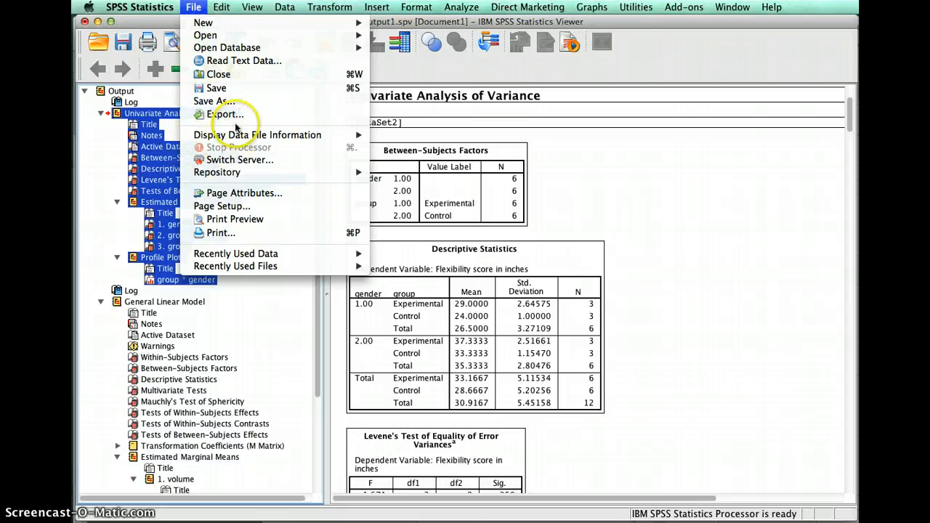
In Export Output, restrict the export to only the selected objects.
left_click(225, 113)
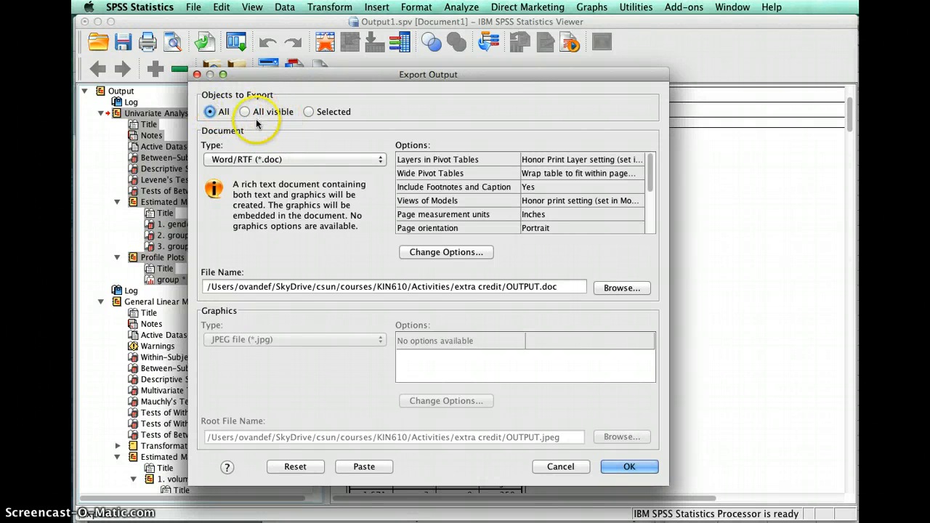
mouse_move(180, 192)
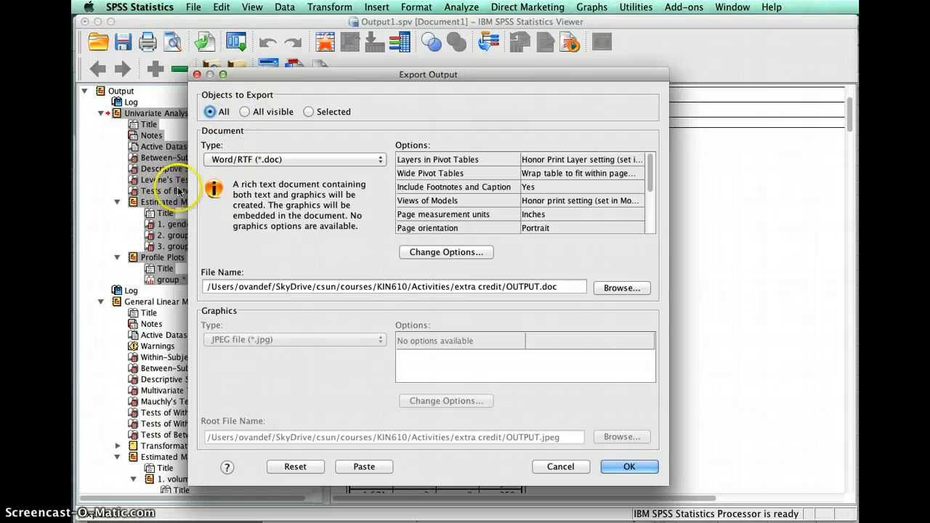
mouse_move(159, 287)
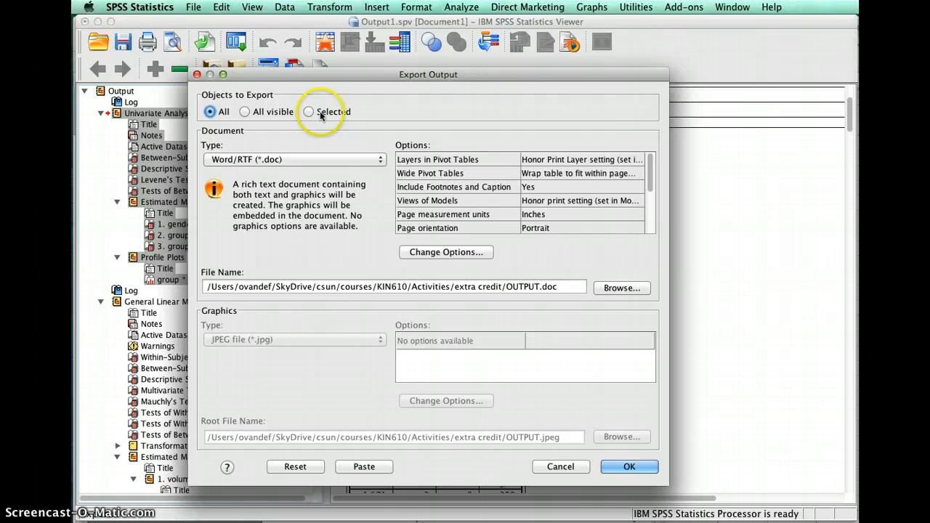
left_click(308, 110)
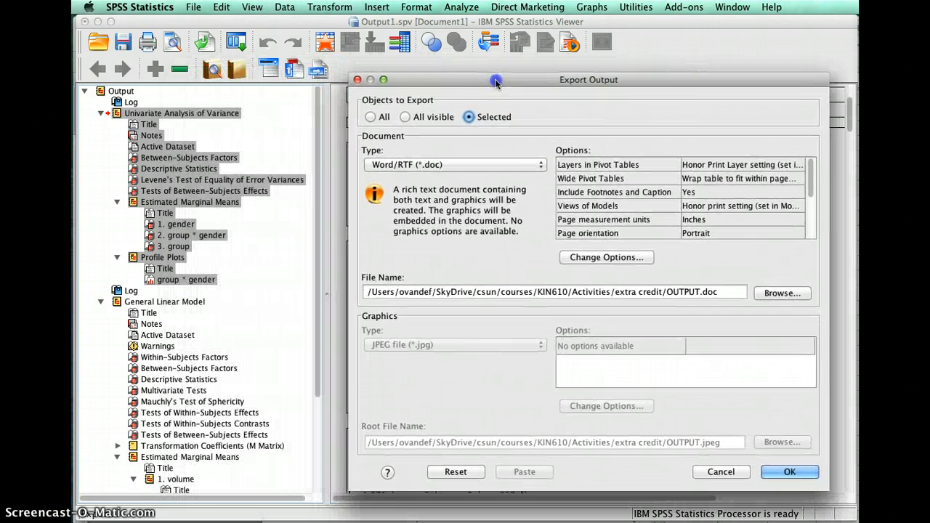
mouse_move(447, 264)
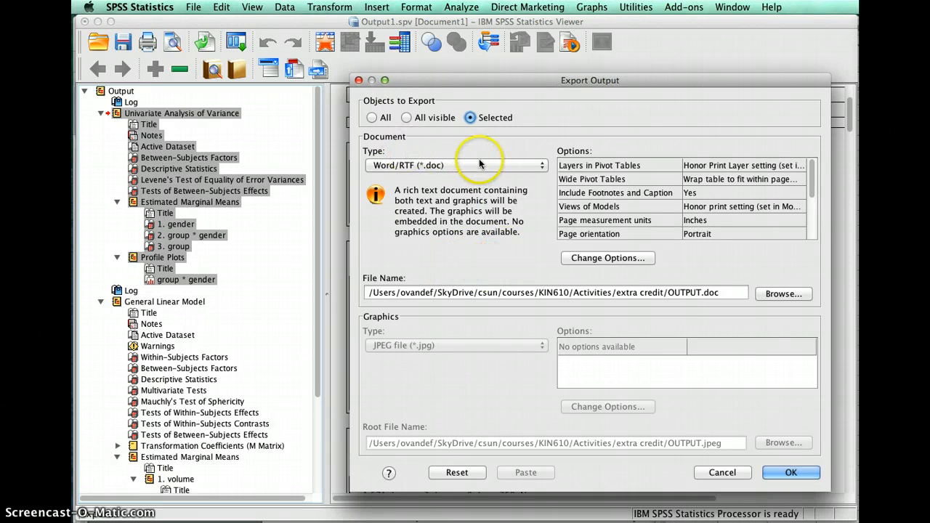
mouse_move(491, 180)
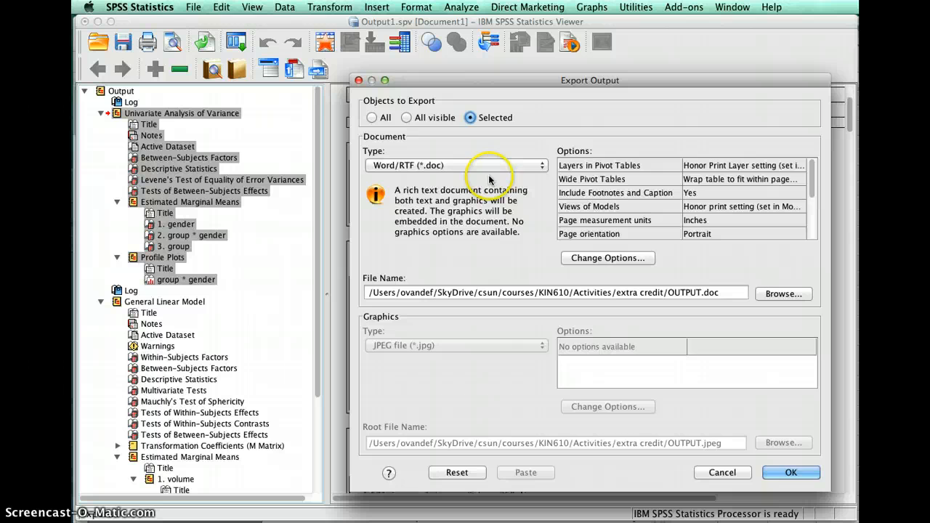
mouse_move(505, 166)
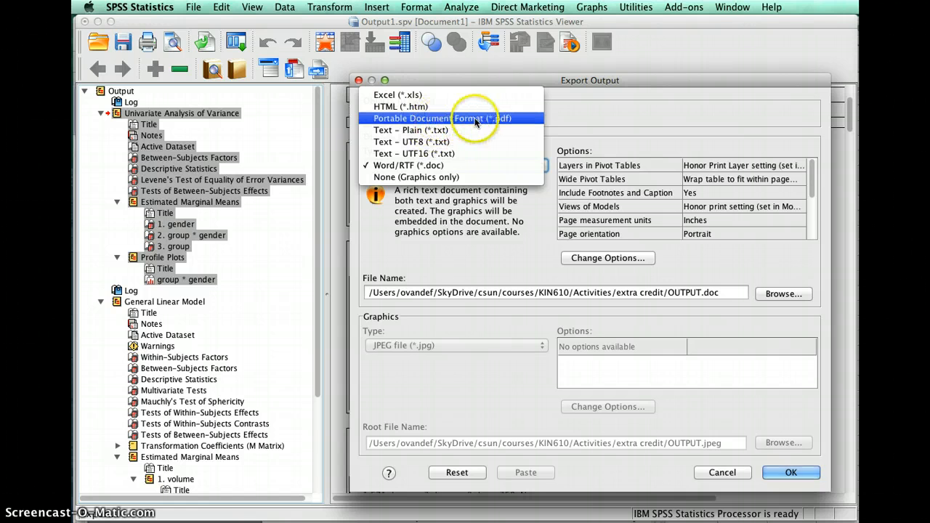
Choose Portable Document Format (*.pdf) as the export type, making the file OUTPUT.pdf.
left_click(450, 118)
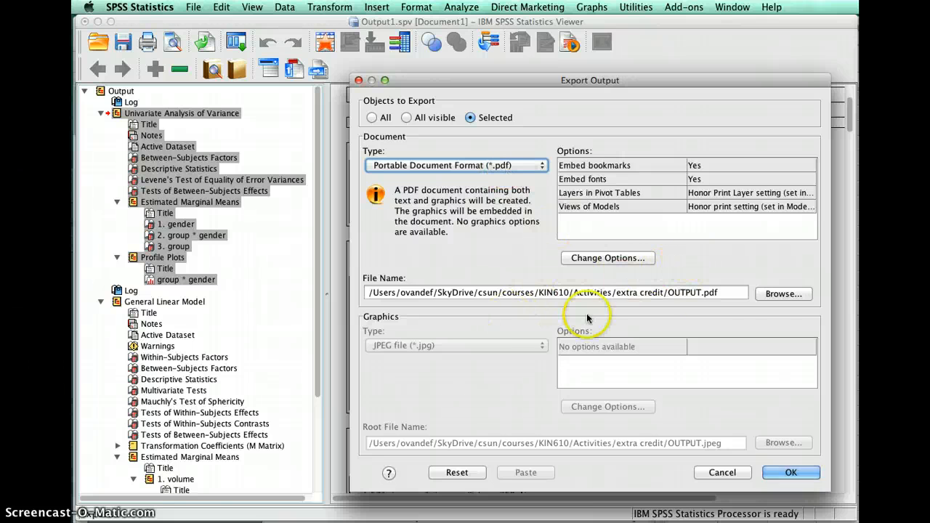
mouse_move(622, 293)
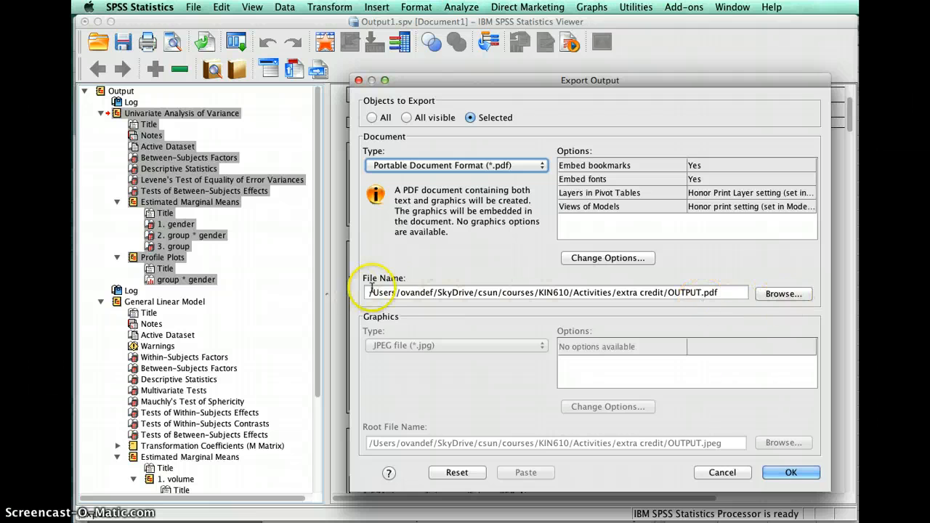
mouse_move(715, 292)
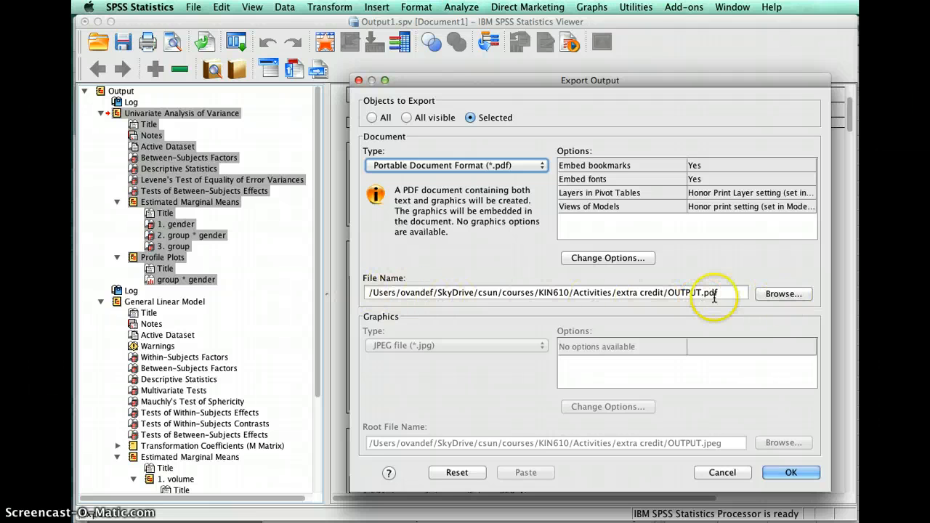
left_click(715, 292)
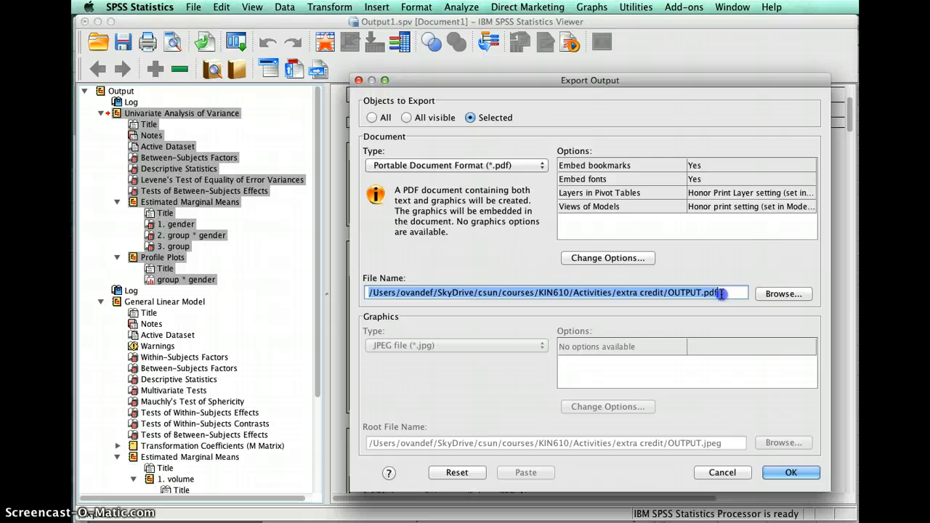
mouse_move(608, 298)
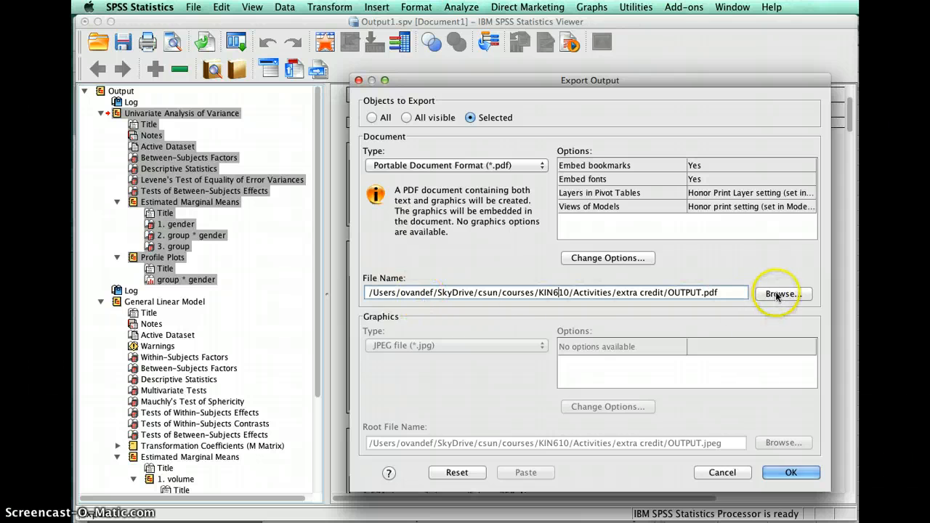
Set the export destination to test1.pdf on the Desktop of Macintosh HD.
left_click(782, 294)
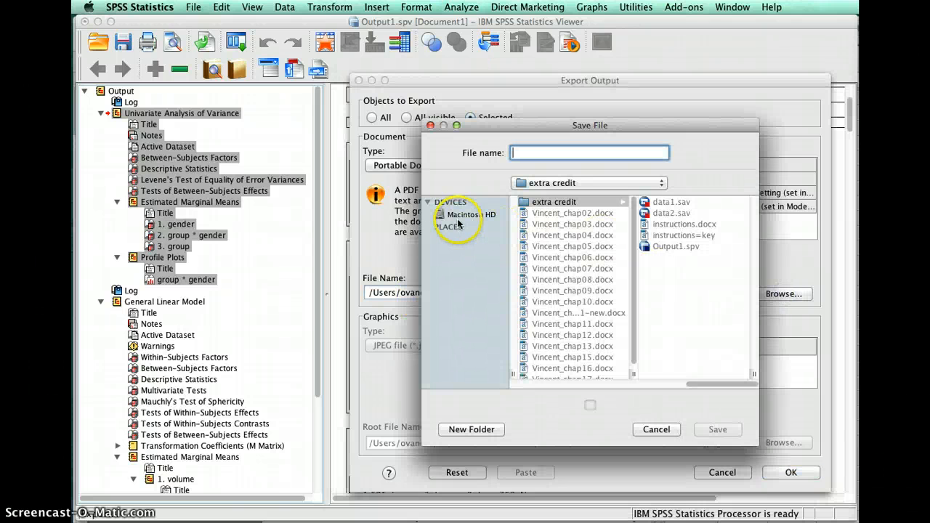
mouse_move(472, 138)
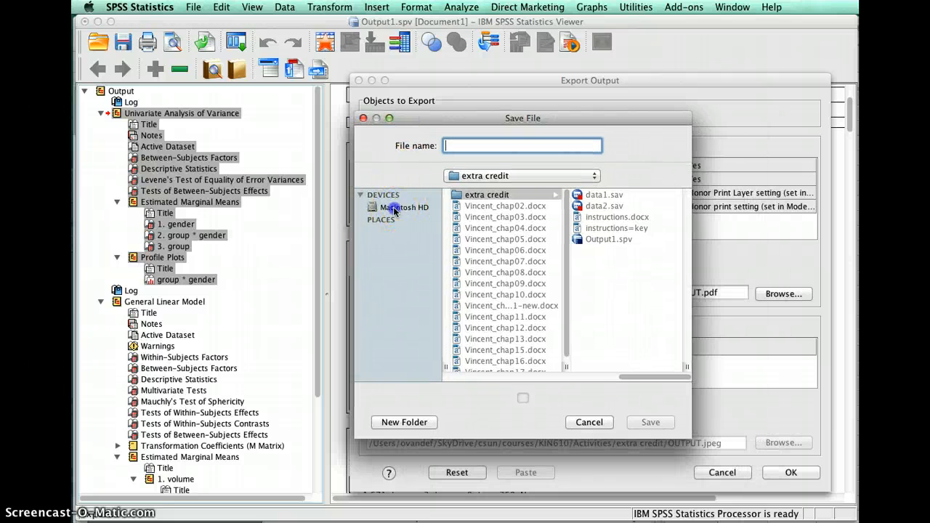
left_click(405, 206)
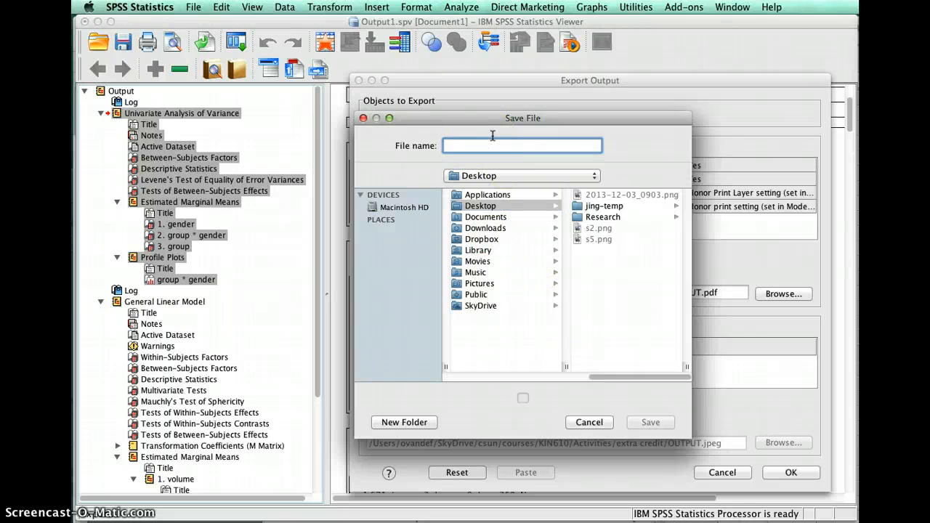
type("test")
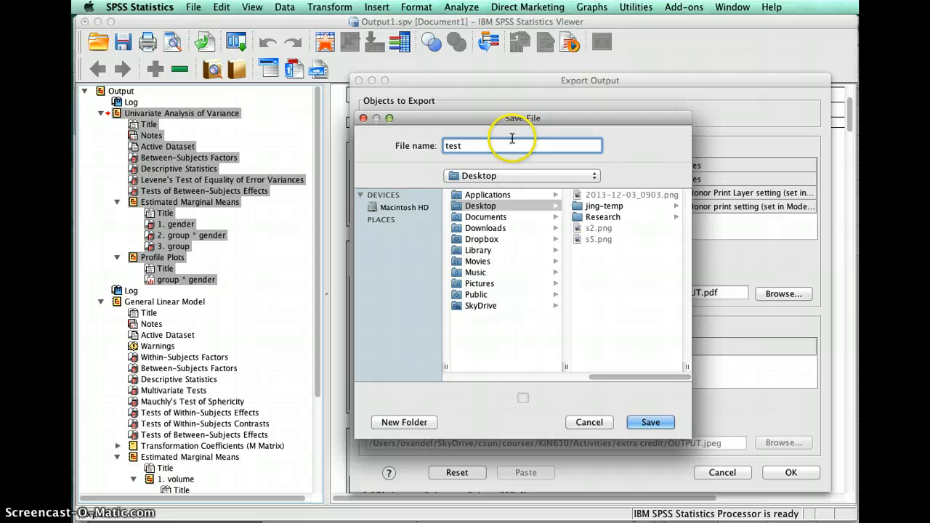
type("1")
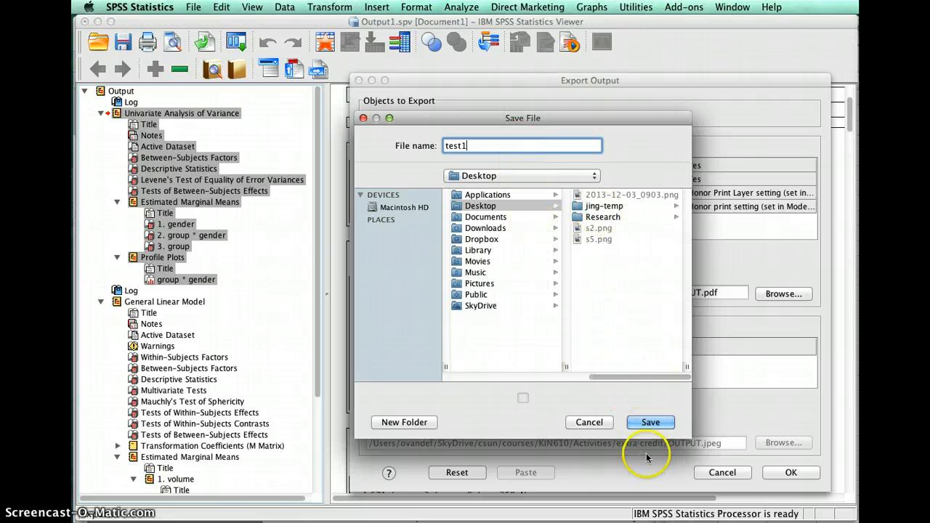
left_click(649, 421)
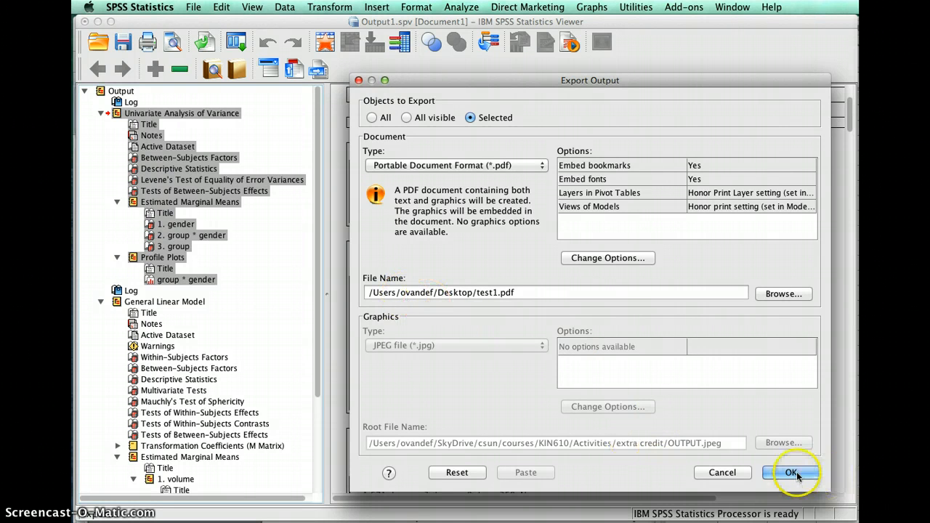
Confirm the Export Output settings and start exporting to test1.pdf.
left_click(790, 472)
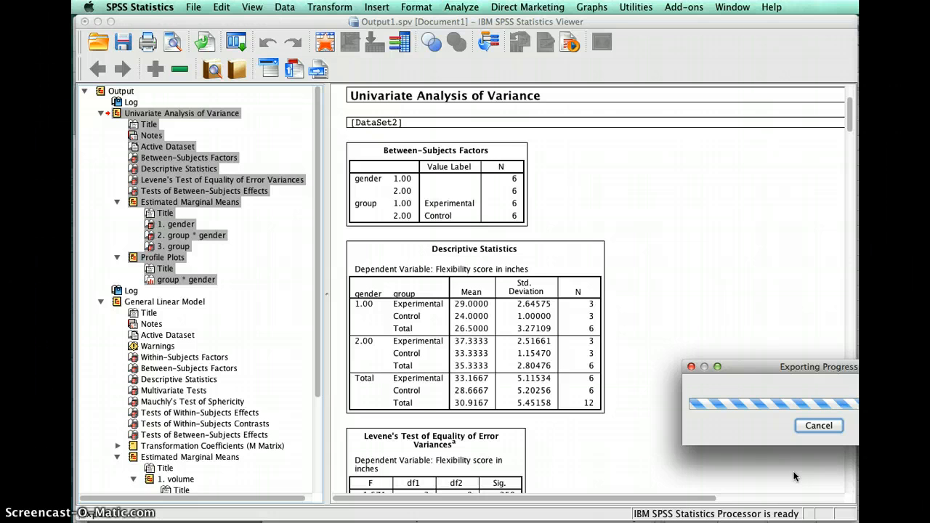
mouse_move(784, 380)
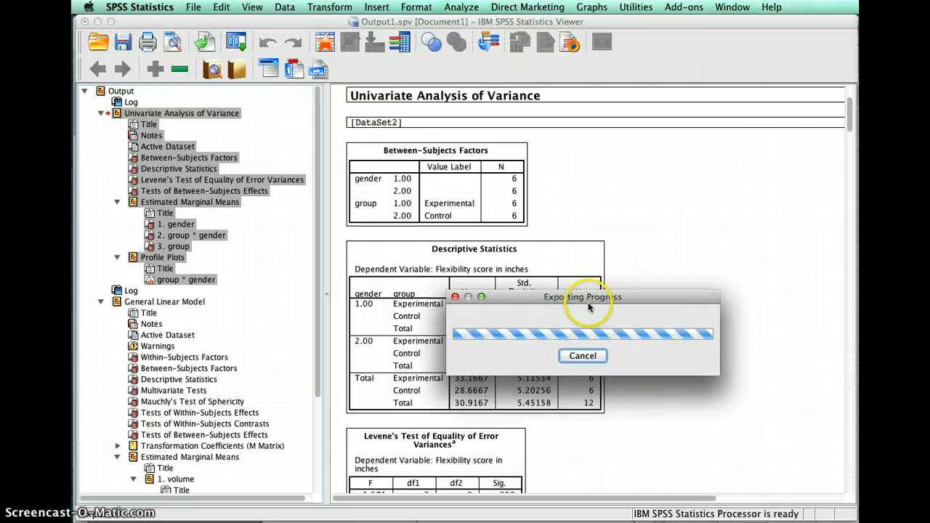
mouse_move(574, 311)
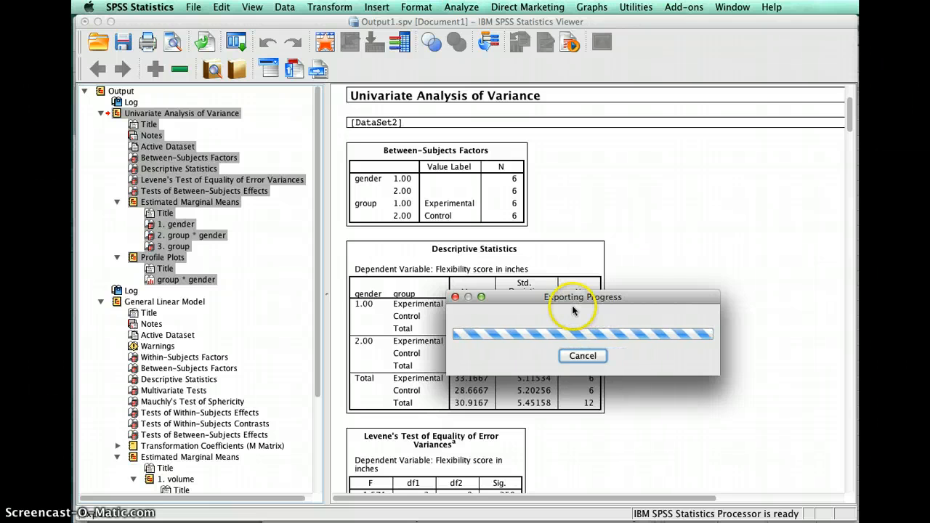